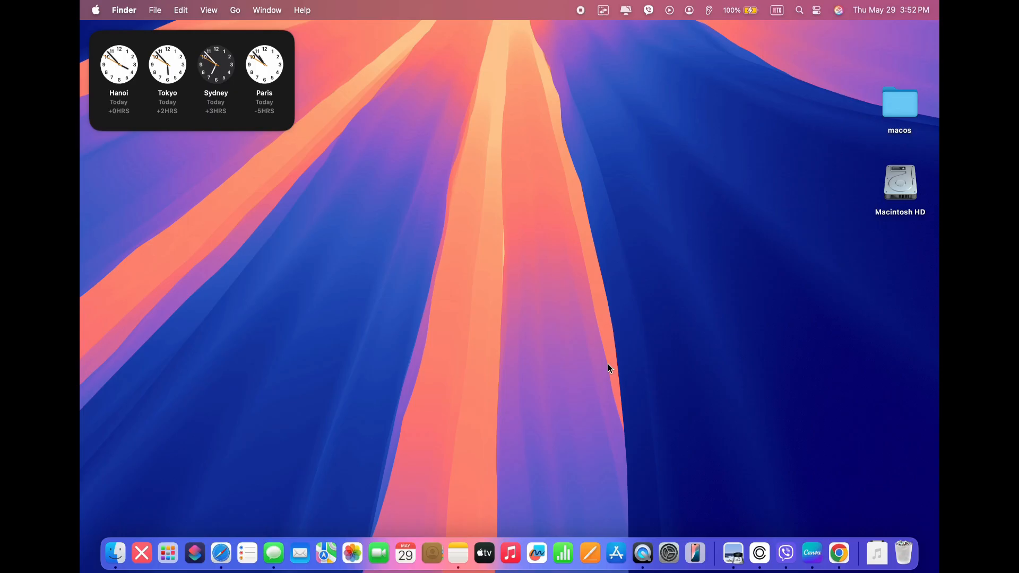
mouse_move(602, 348)
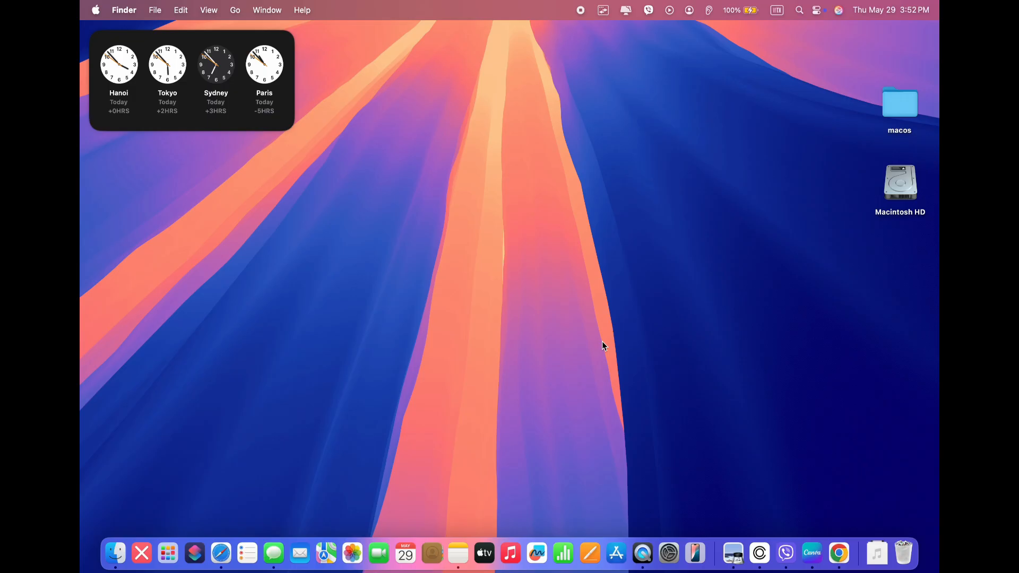
Go to the Wallpaper pane of System Settings from the Dock.
click(95, 10)
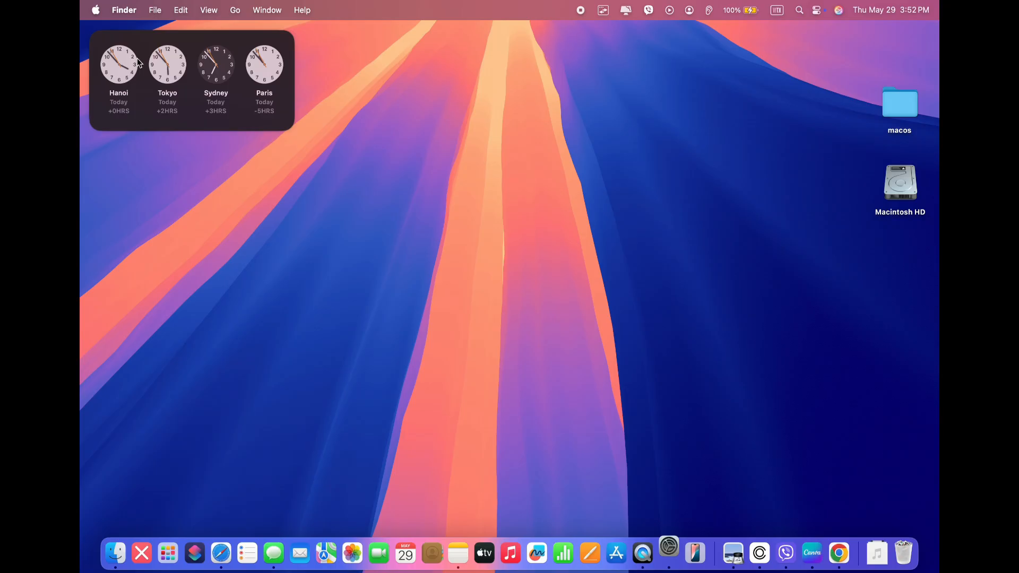
click(669, 553)
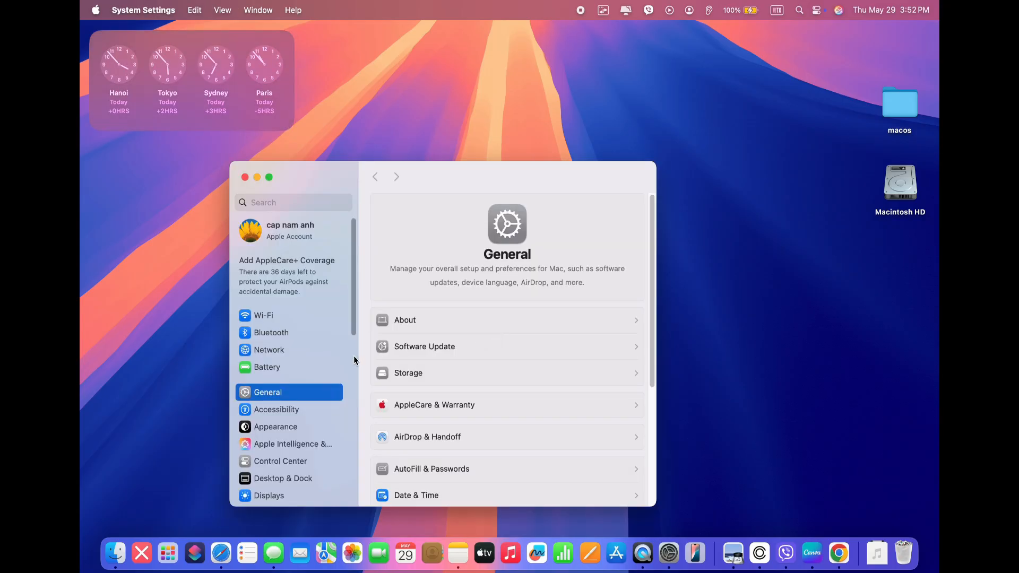
scroll(down, 3)
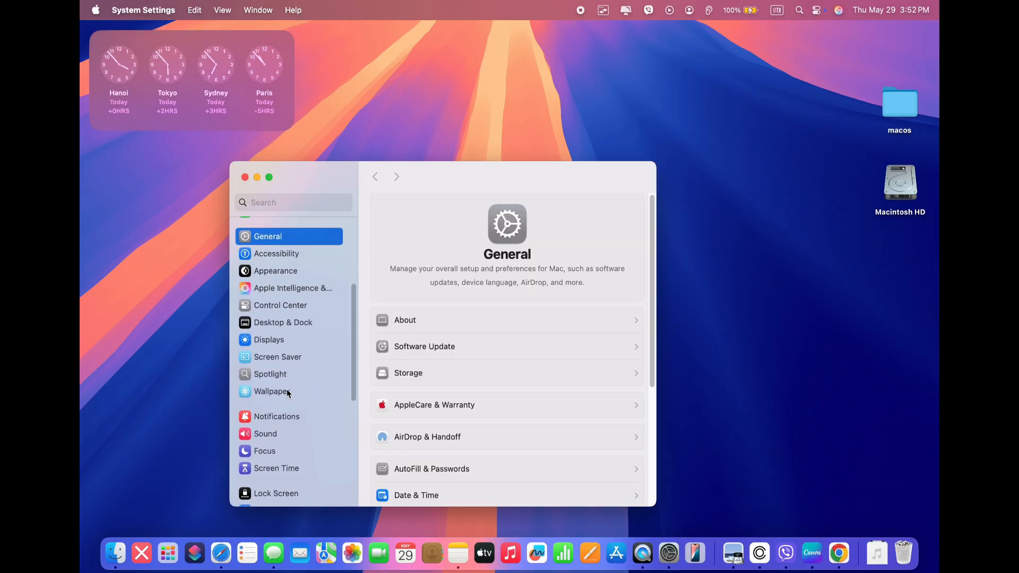
click(271, 392)
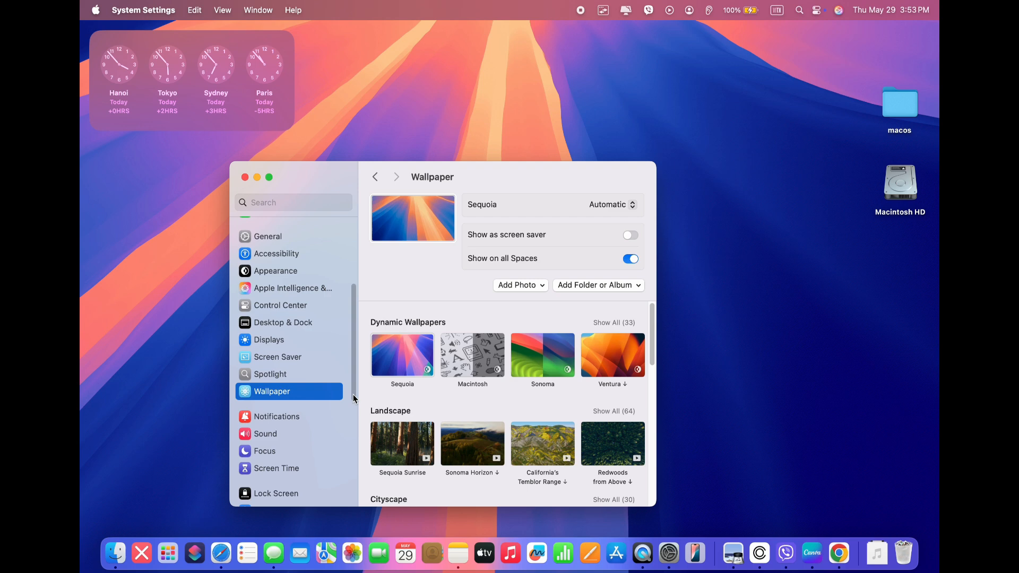
mouse_move(489, 369)
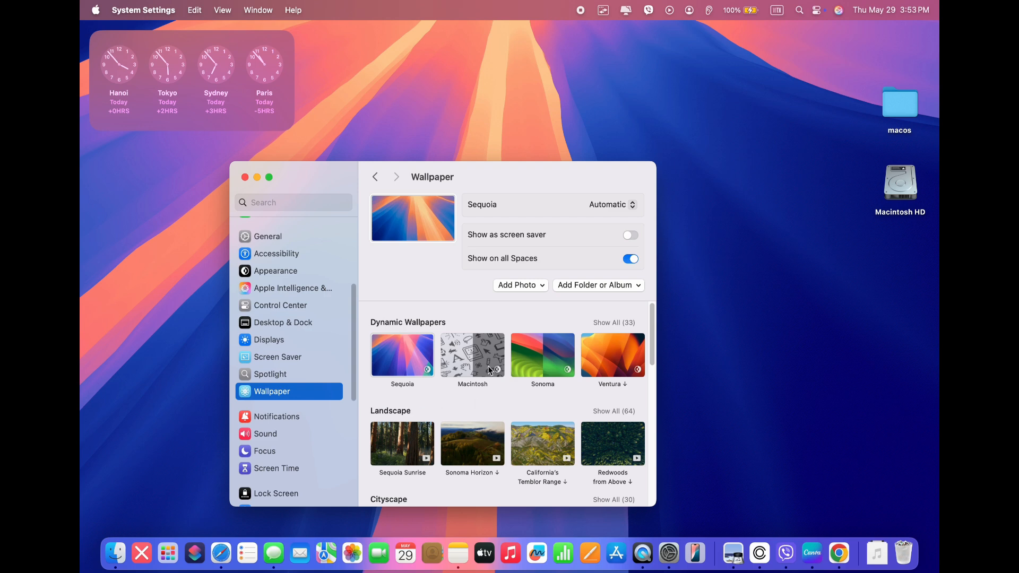
Preview the Macintosh, Sonoma and Ventura wallpapers, then return to Sequoia.
click(472, 355)
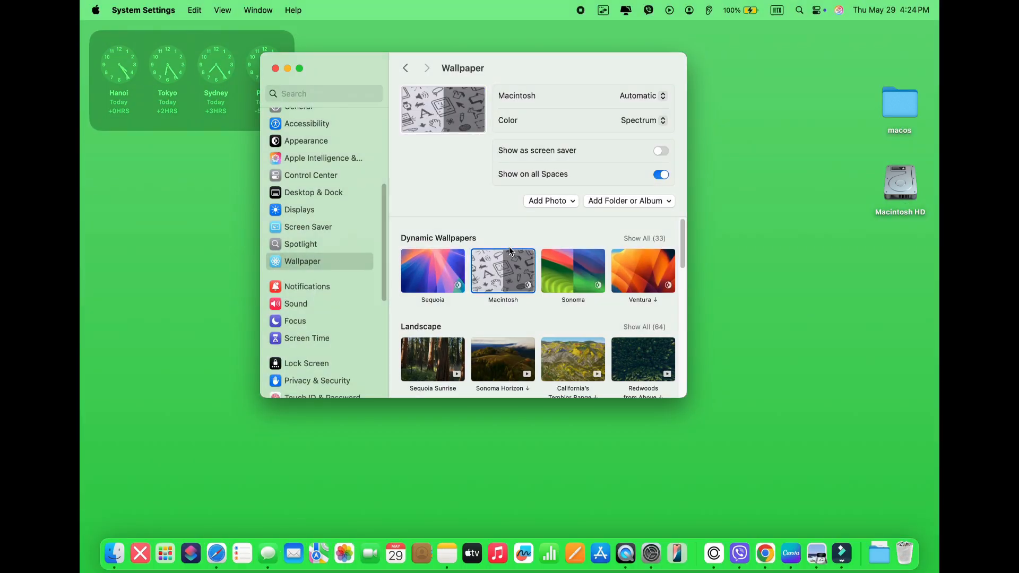
click(572, 271)
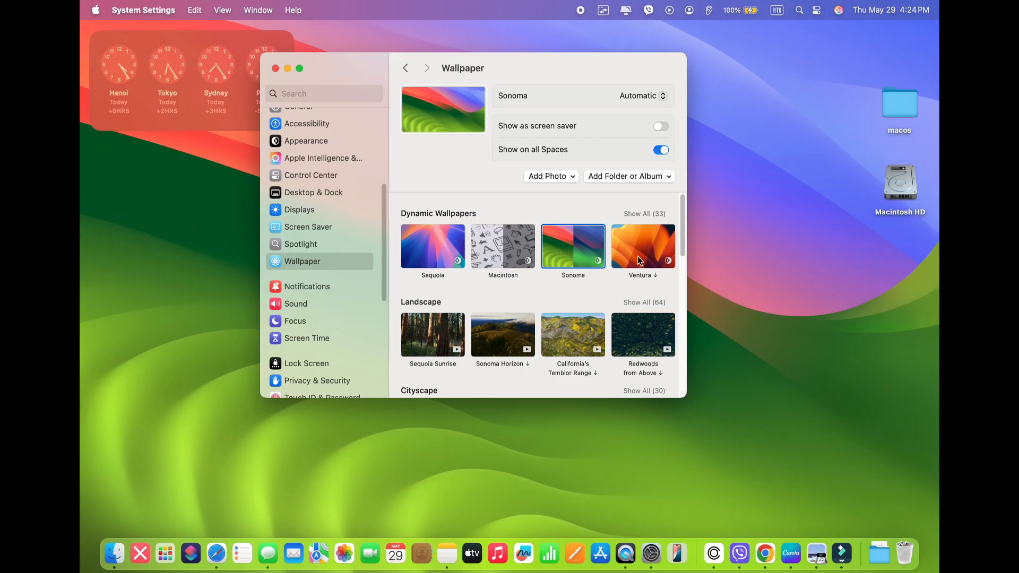
click(643, 245)
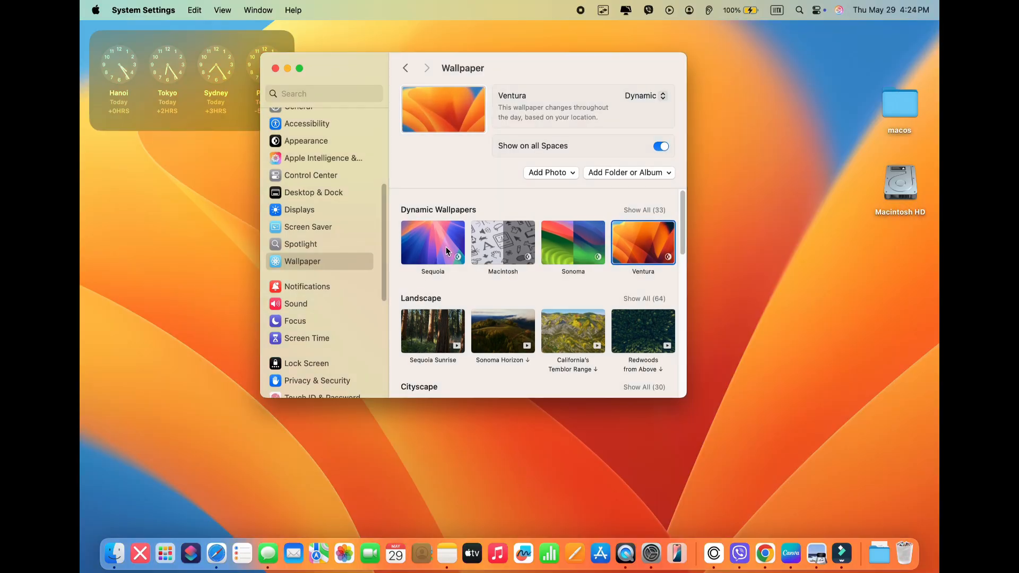
click(432, 242)
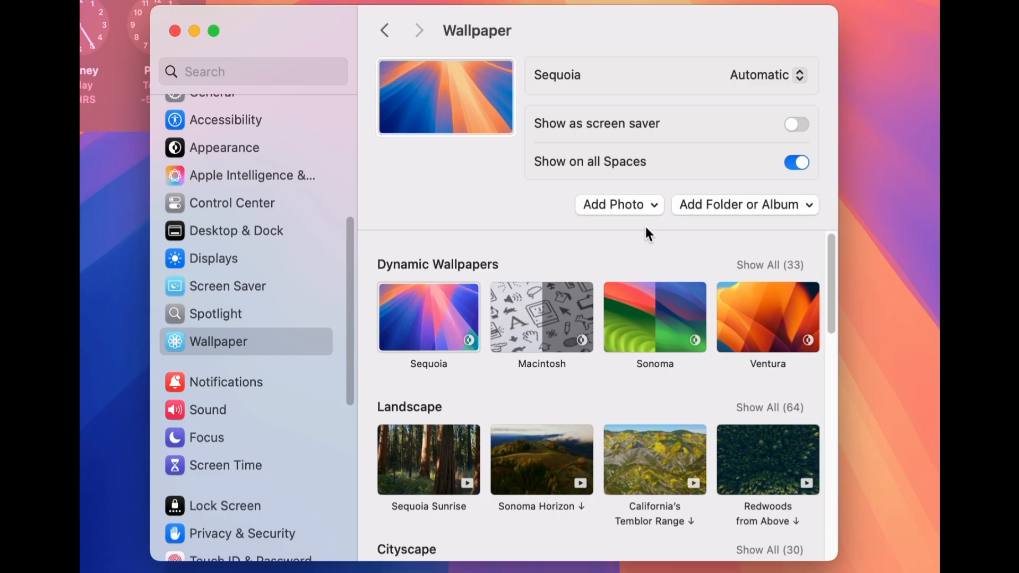
Add the 'macbook wallpaper aesthetic' folder from Downloads as a wallpaper source.
click(744, 204)
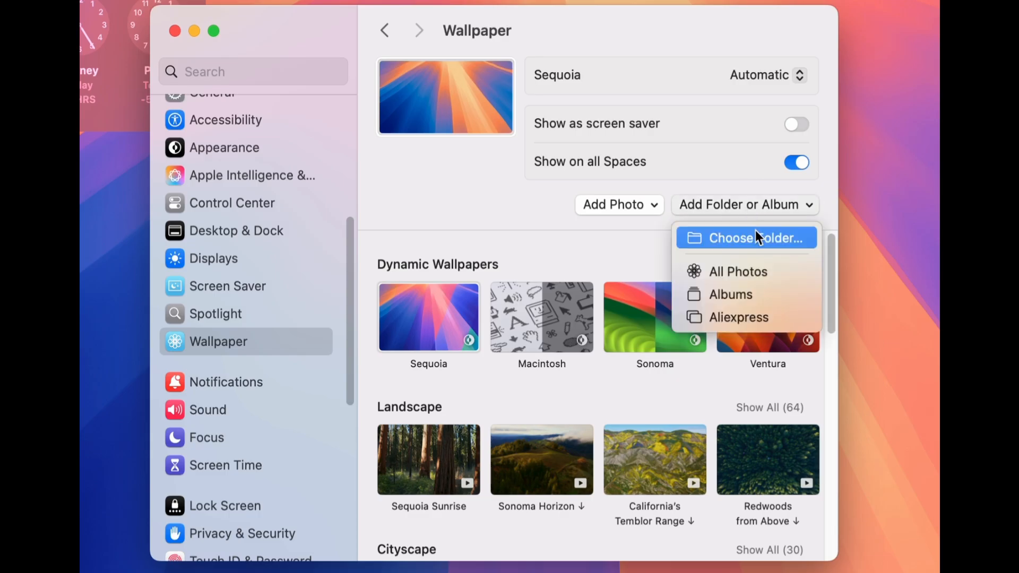
click(746, 238)
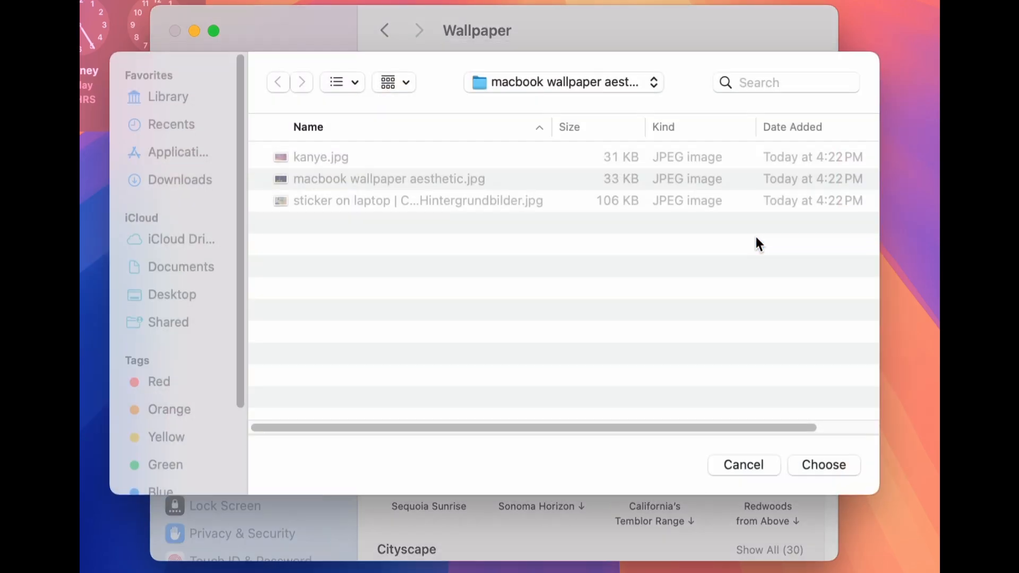
click(180, 179)
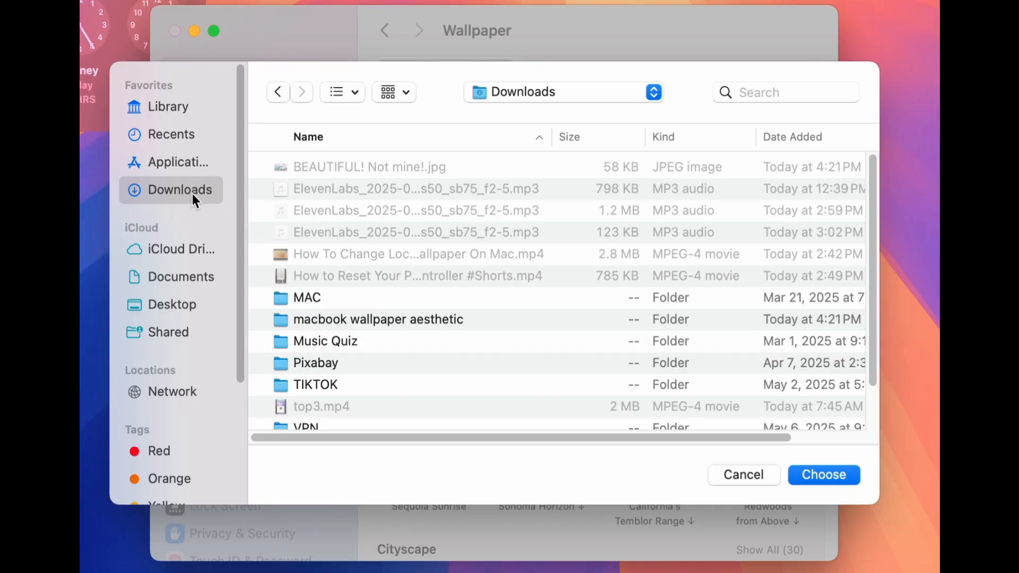
click(377, 320)
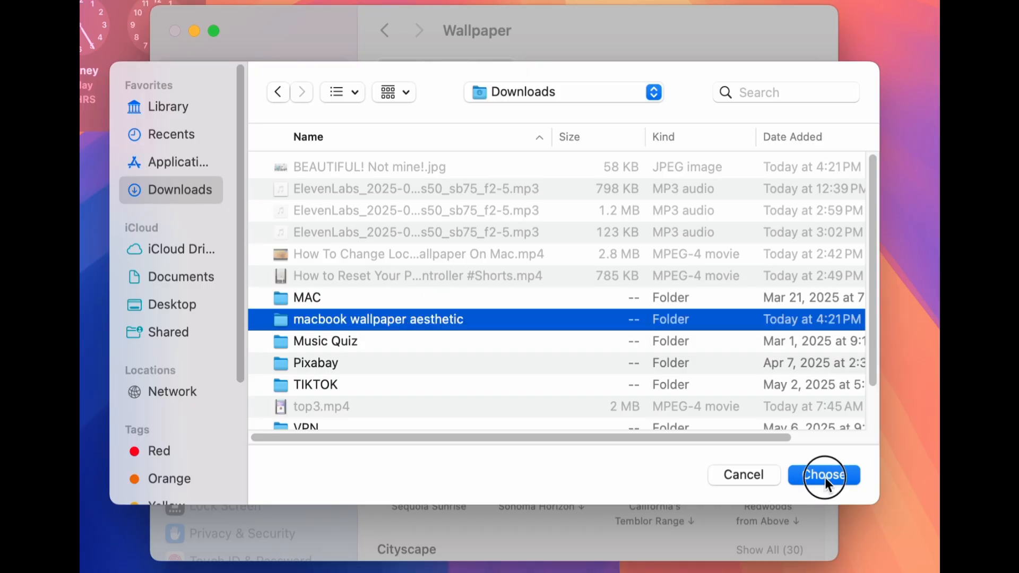
click(824, 474)
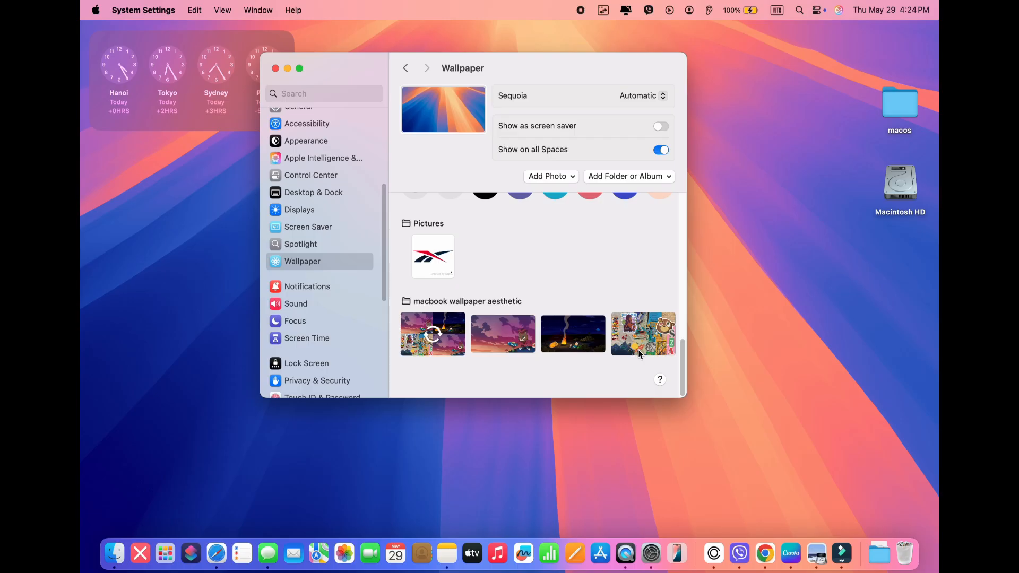
Try the cartoon bear image, then set the night campfire scene as the desktop wallpaper.
click(502, 333)
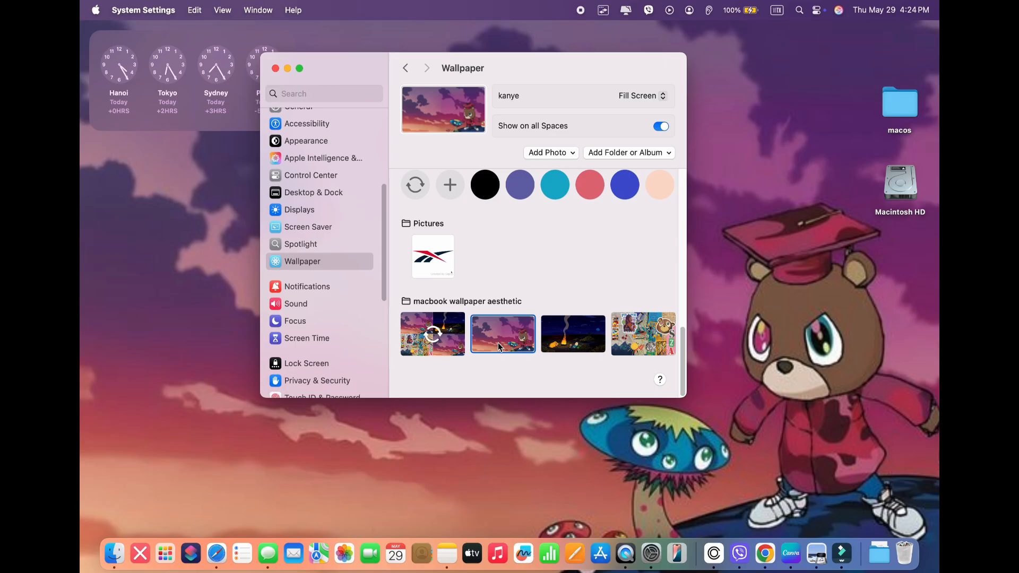
click(573, 334)
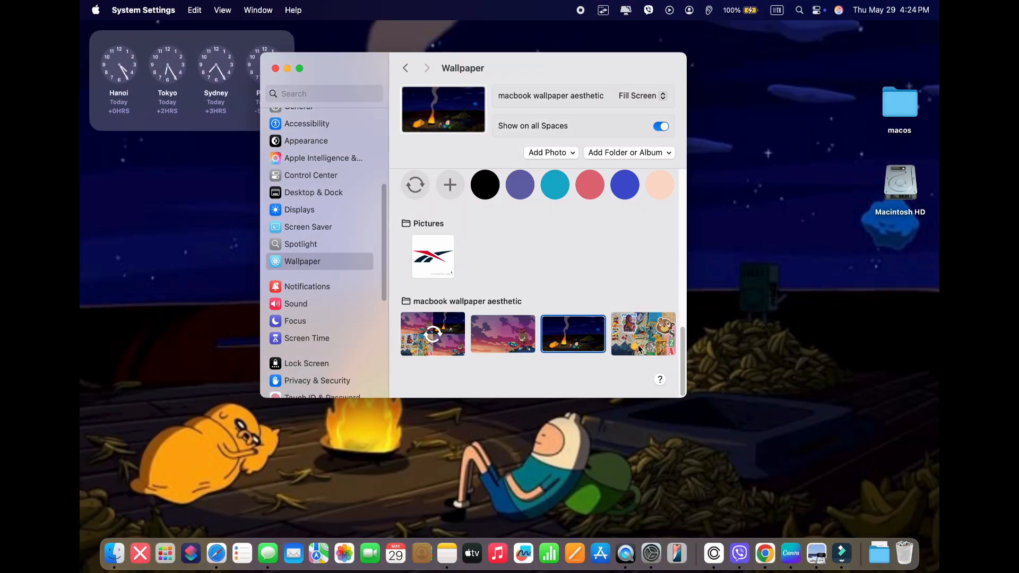
click(643, 333)
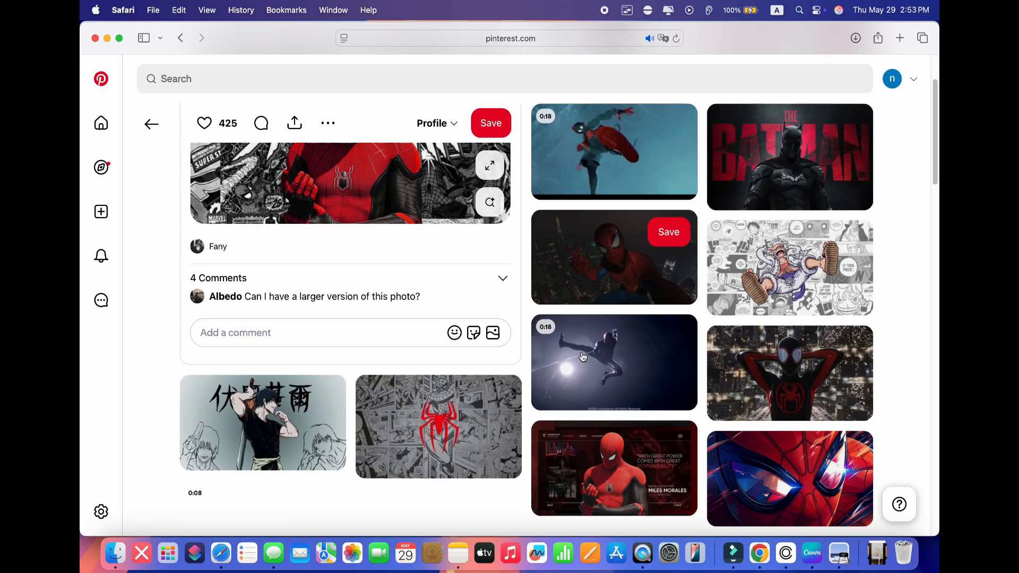
Scroll through related superhero images on the Pinterest Spider-Man pin page.
scroll(down, 3)
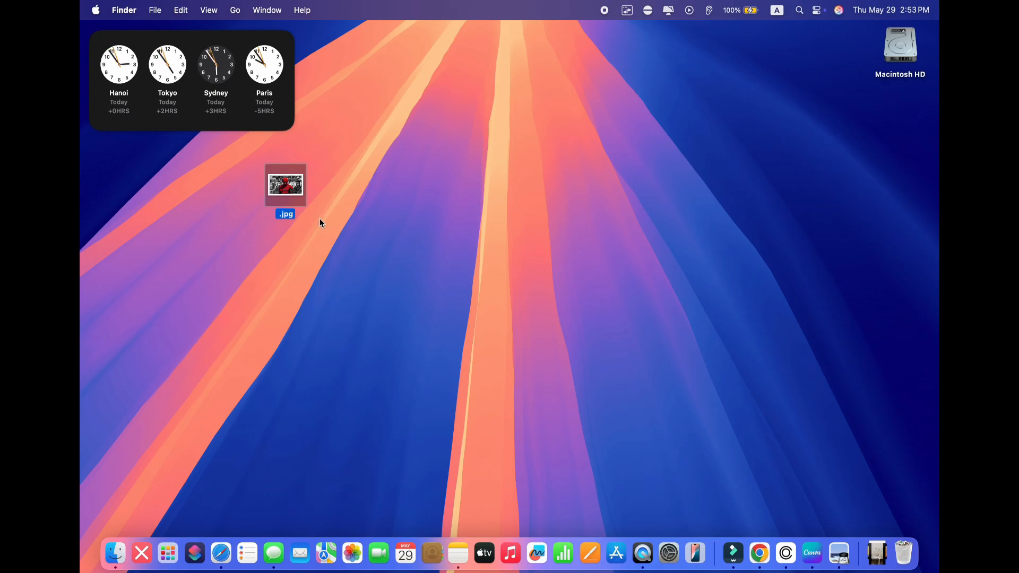
Convert the downloaded desktop .jpg to a PNG copy via Quick Actions > Convert Image.
right_click(284, 184)
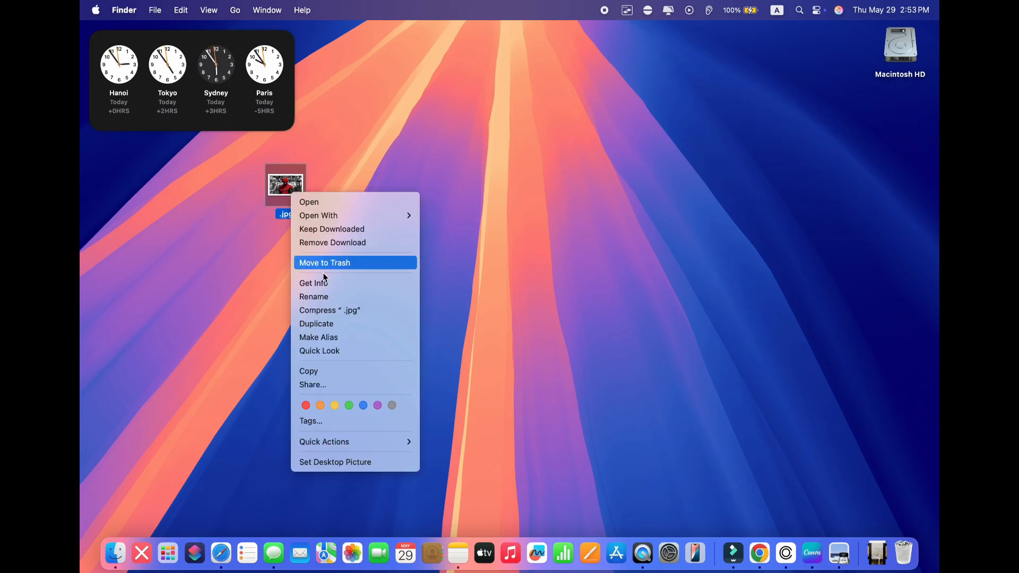
mouse_move(324, 441)
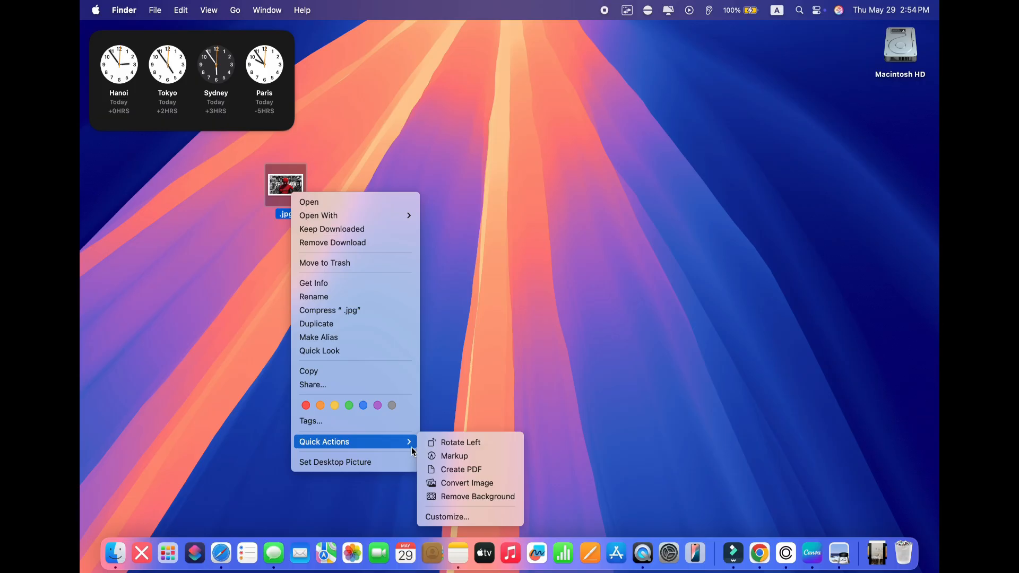
click(467, 482)
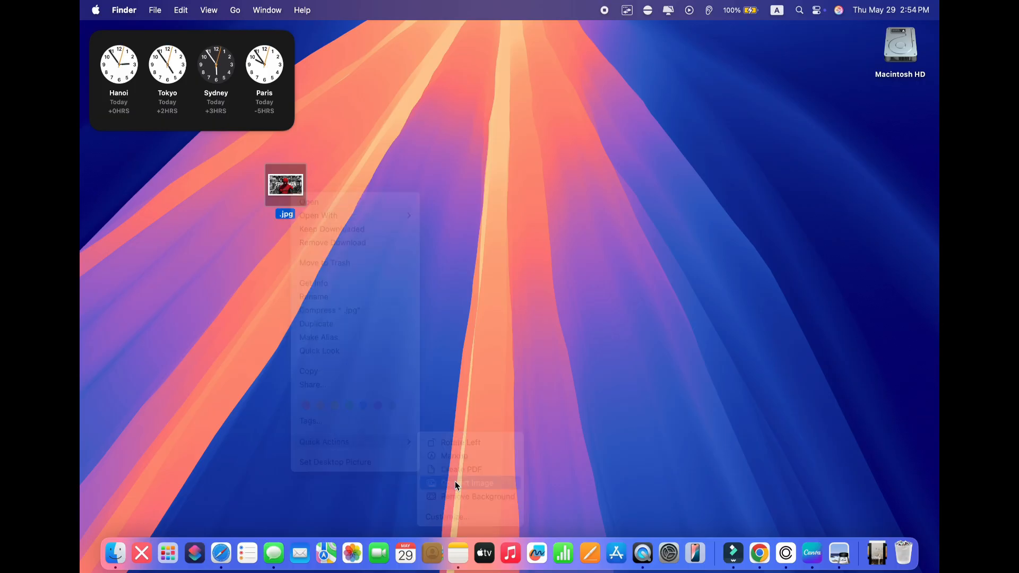
click(474, 483)
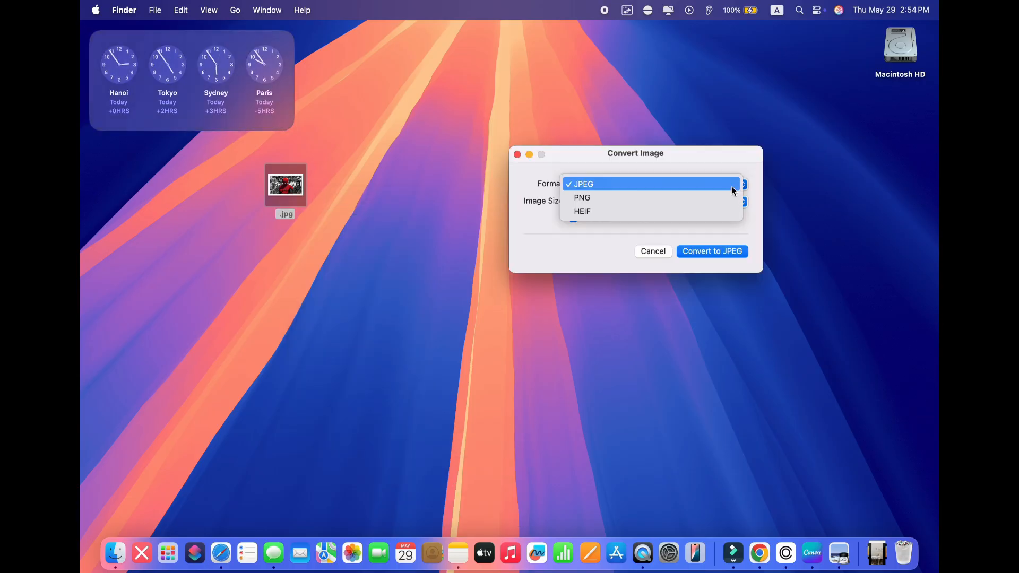
click(582, 198)
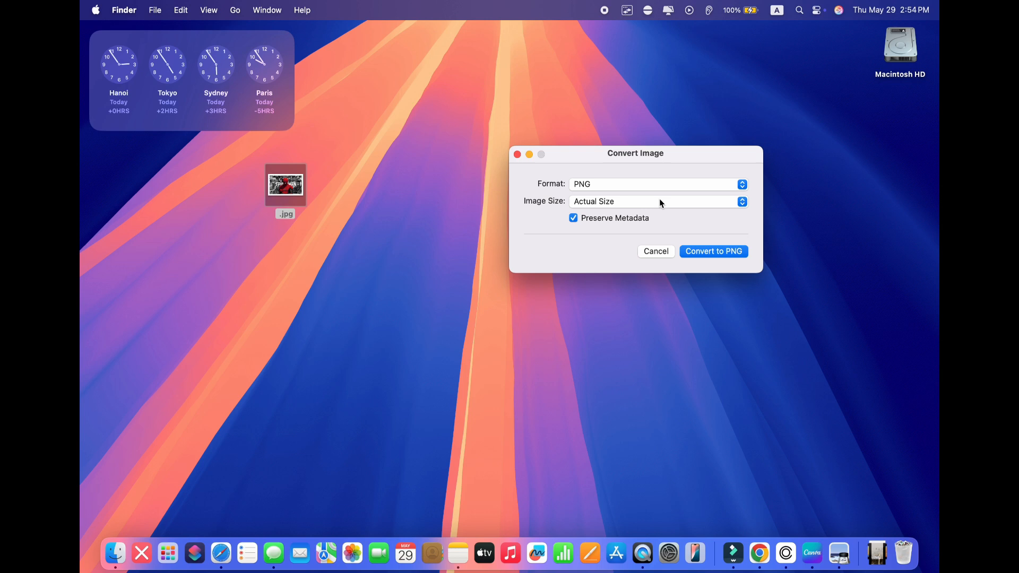
click(713, 250)
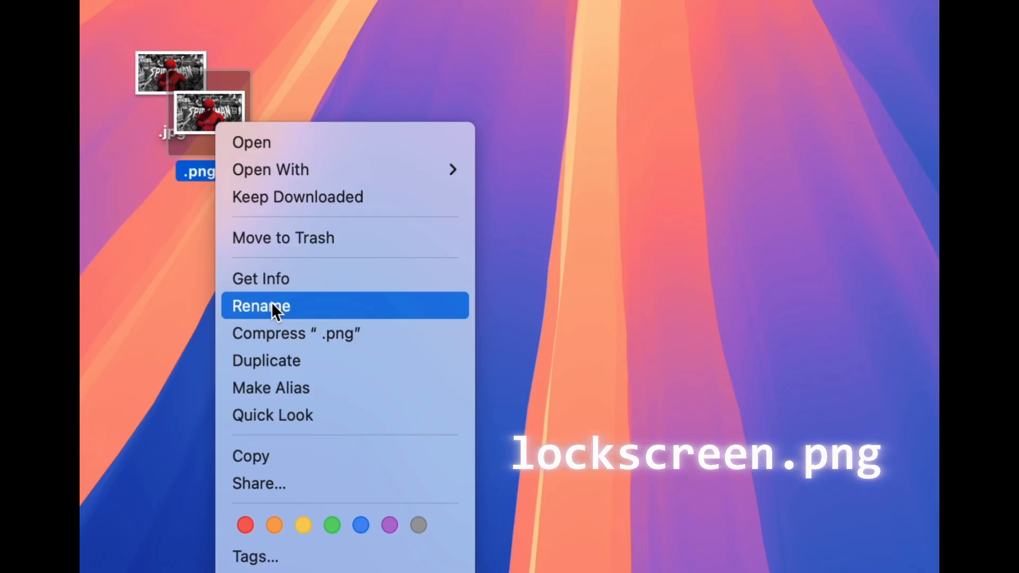
Rename the PNG to lockscreen.png and move the original .jpg to the Trash.
click(261, 306)
text(lockscreen)
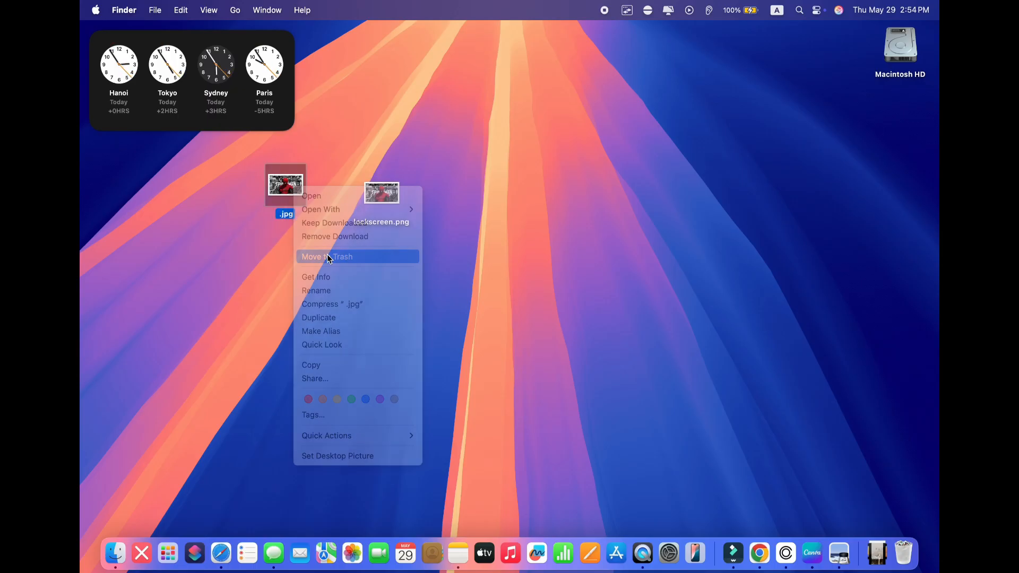
click(327, 257)
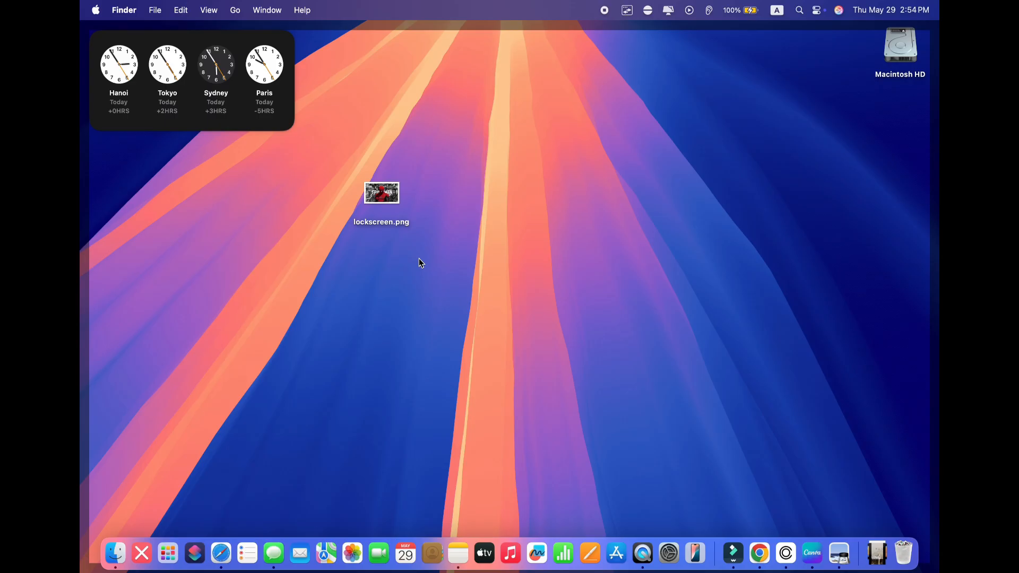
click(235, 10)
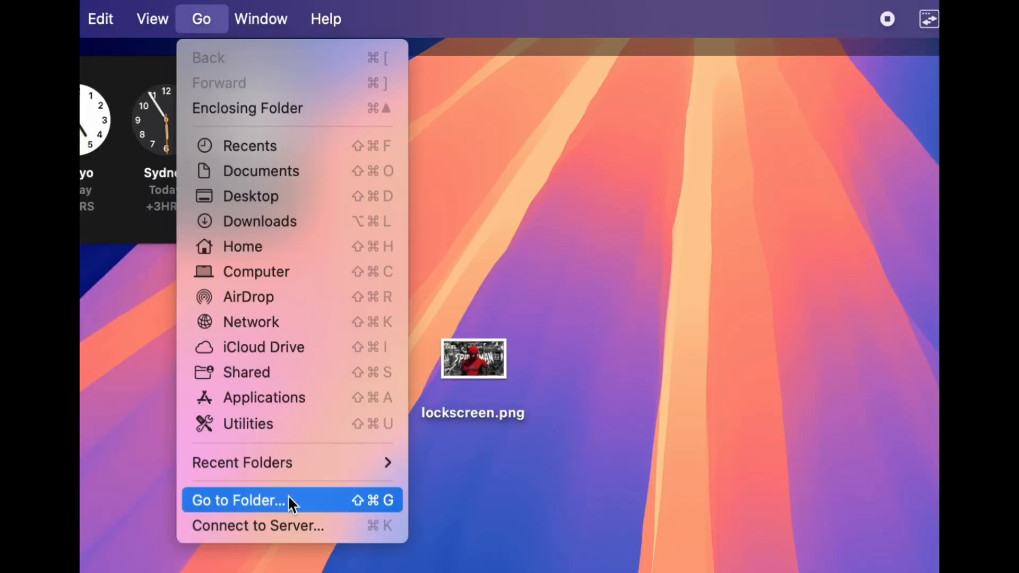
Jump to /Library/Caches/Desktop Pictures/ via Go to Folder.
click(238, 500)
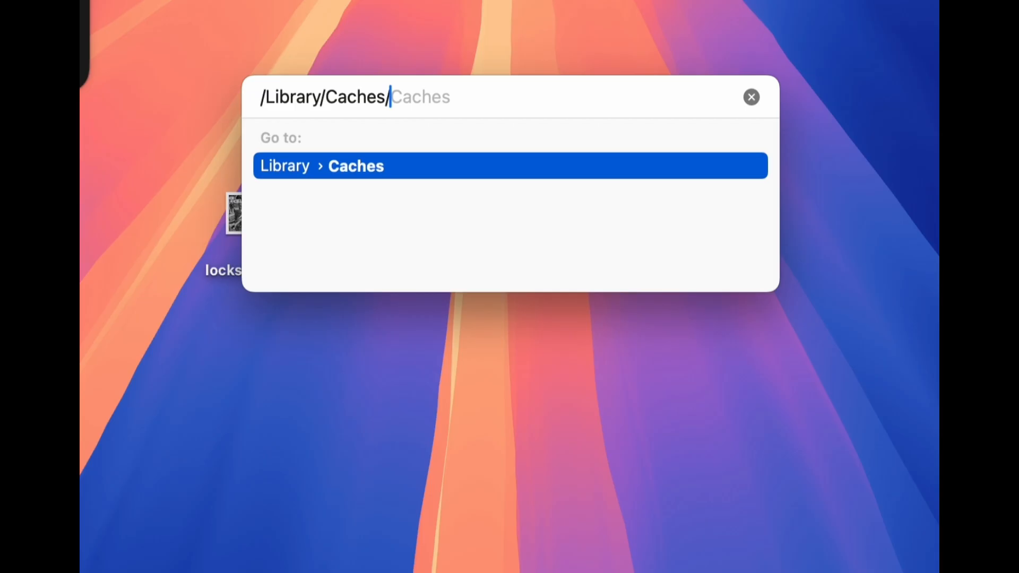
text(Desktop Pictures/)
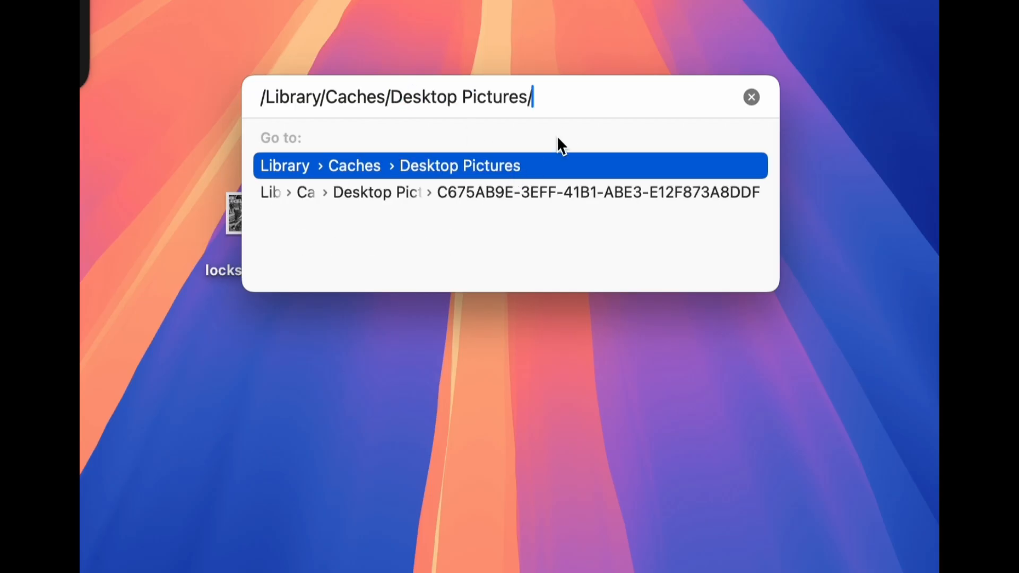
mouse_move(574, 120)
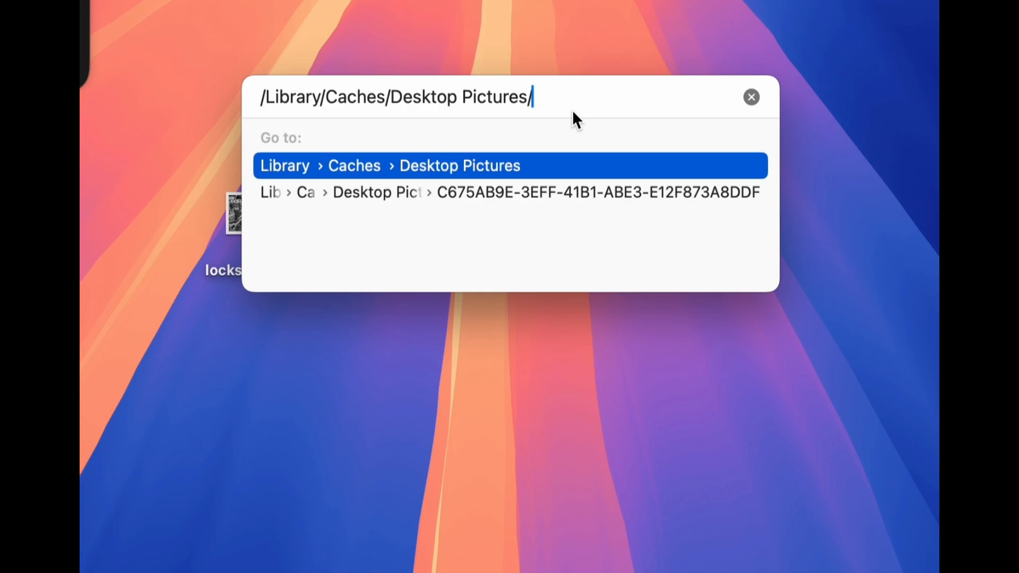
key(Return)
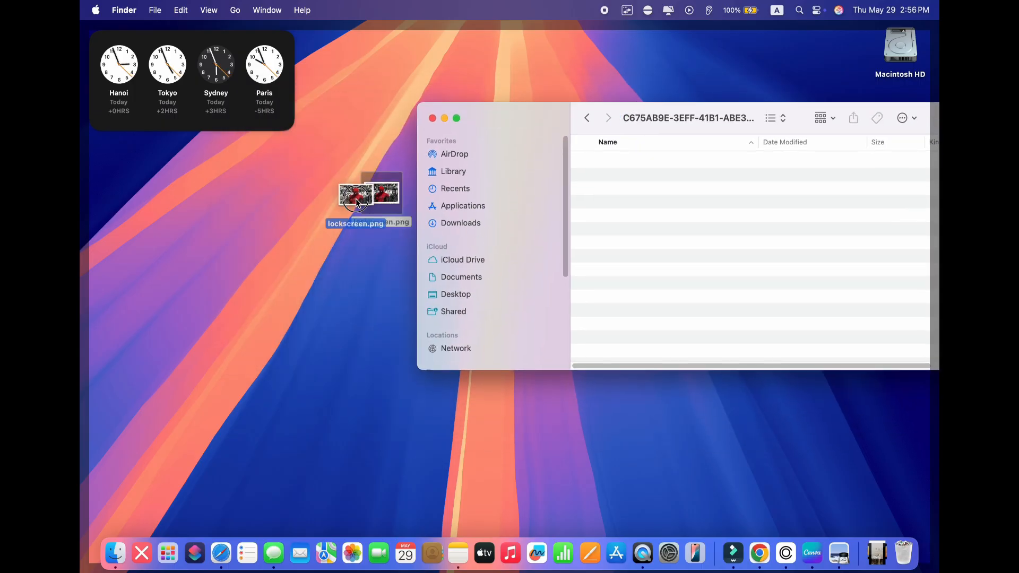
Move lockscreen.png into the C675AB9E… cache subfolder and close its window.
drag(369, 195, 648, 193)
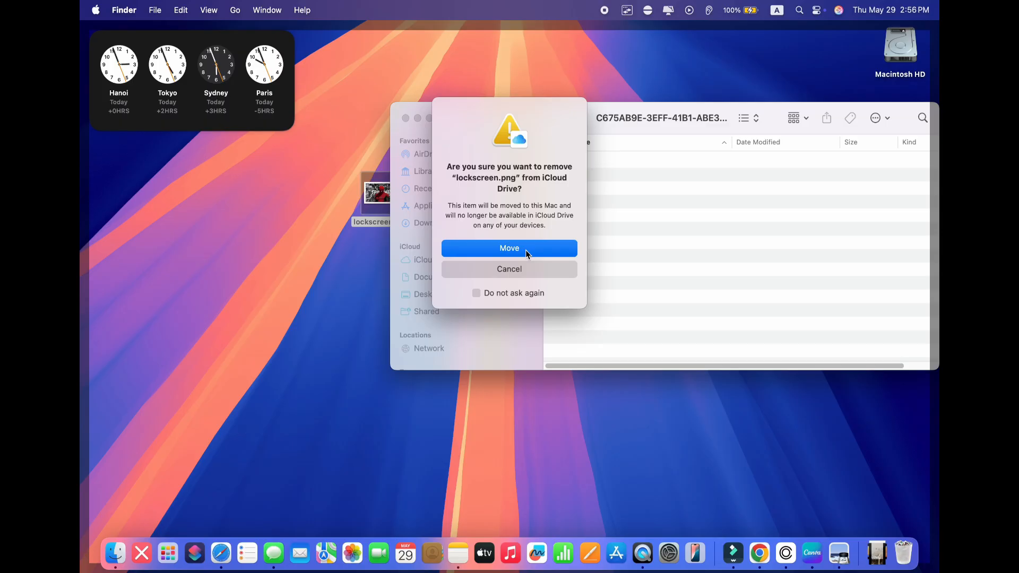
click(508, 249)
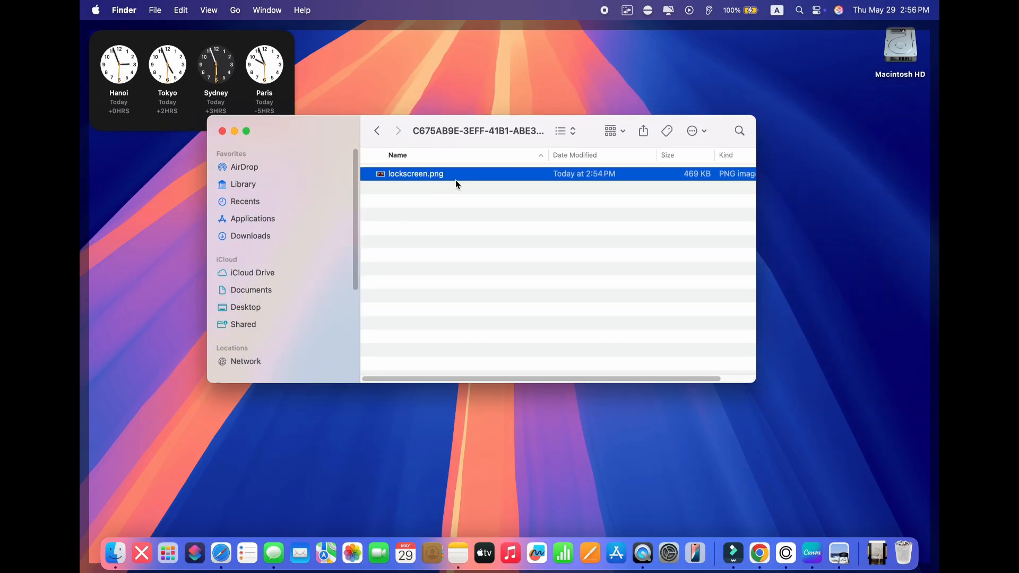
click(222, 131)
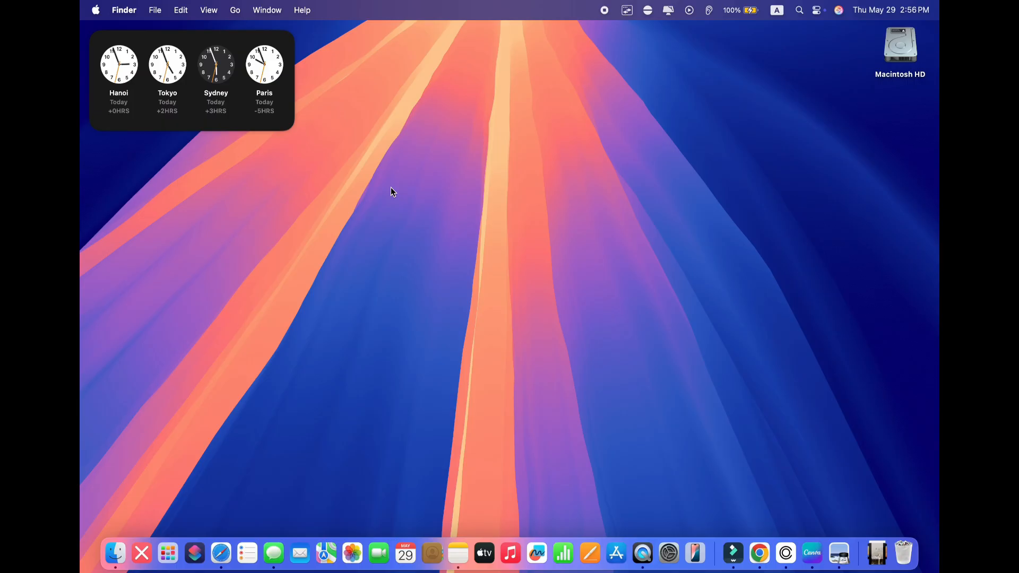
Log out of the account from the Apple menu.
click(94, 10)
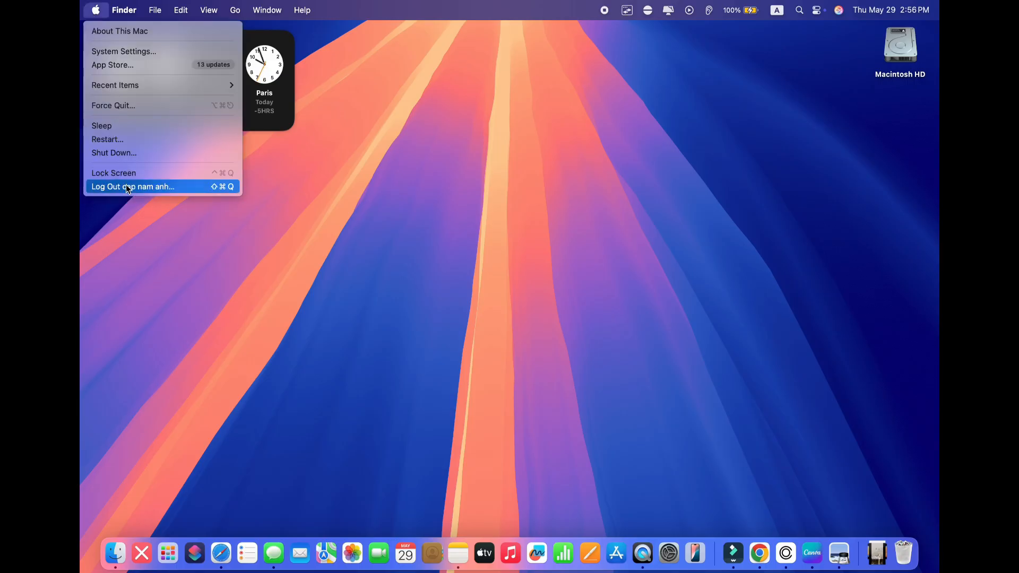
click(133, 187)
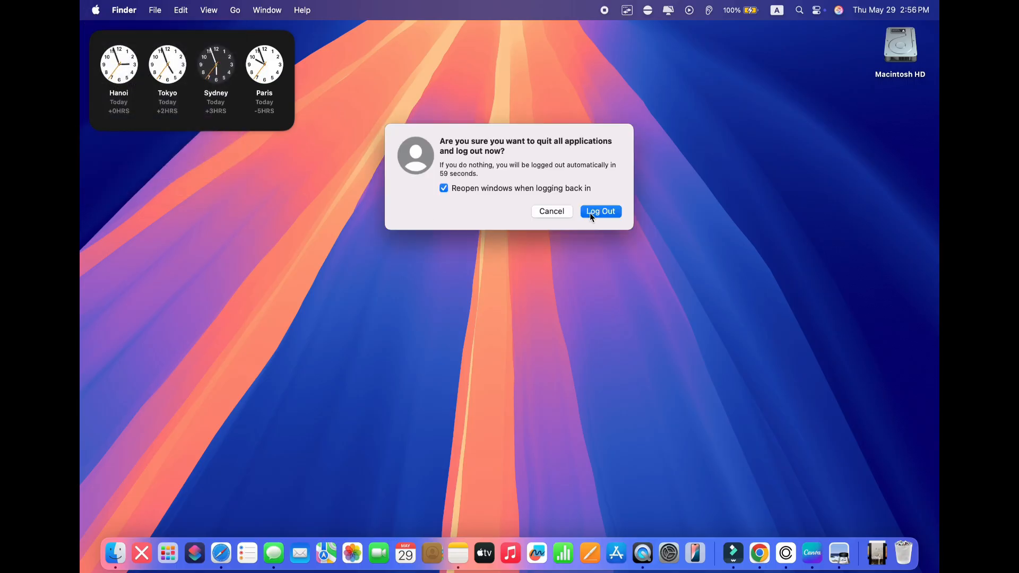